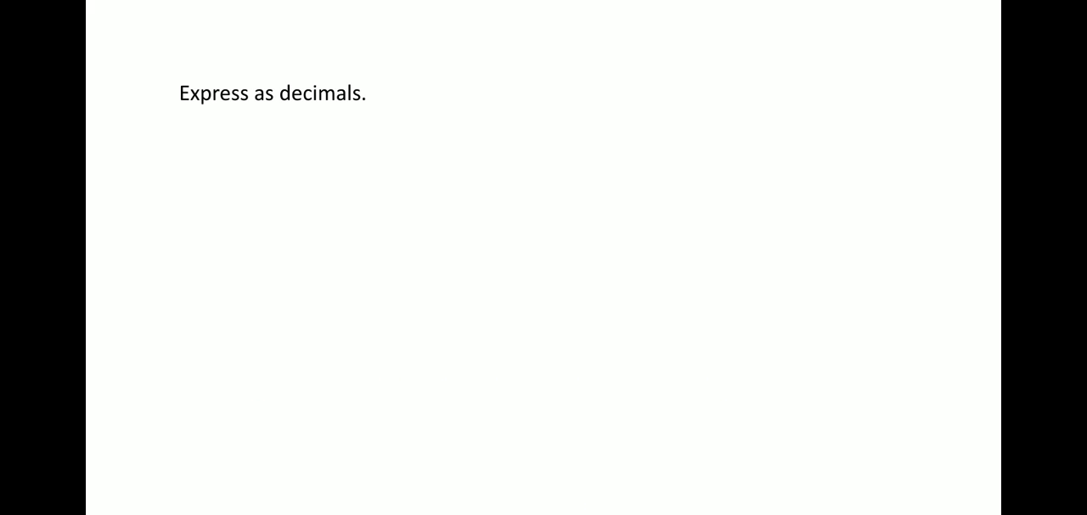
{"action": "type", "text": "25%"}
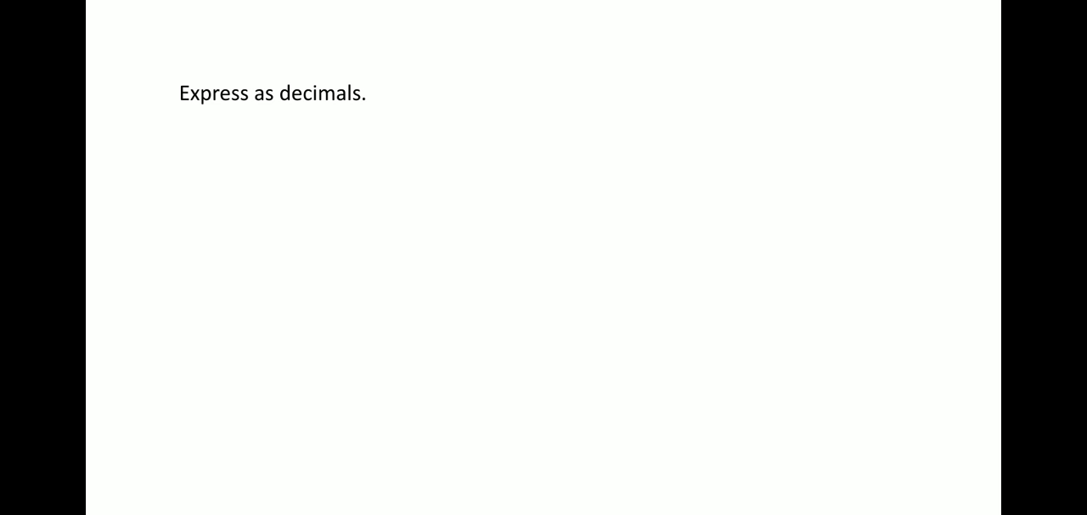
{"action": "type", "text": "325%"}
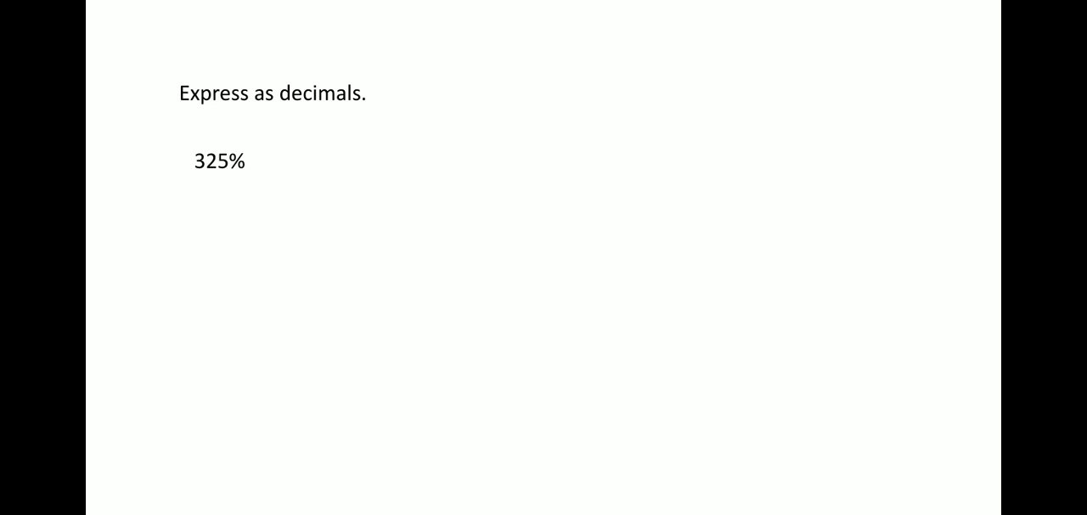